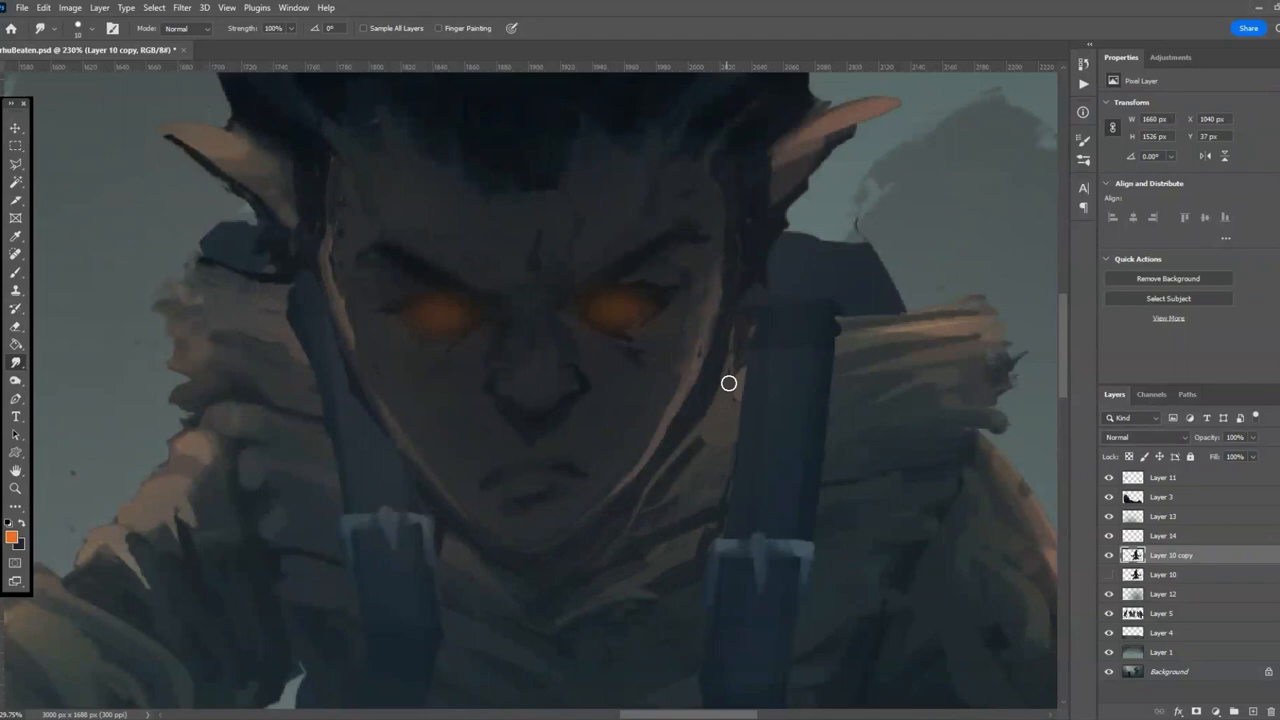
Fit the whole goblin-child painting on screen to view the full scene.
left_click(1162, 476)
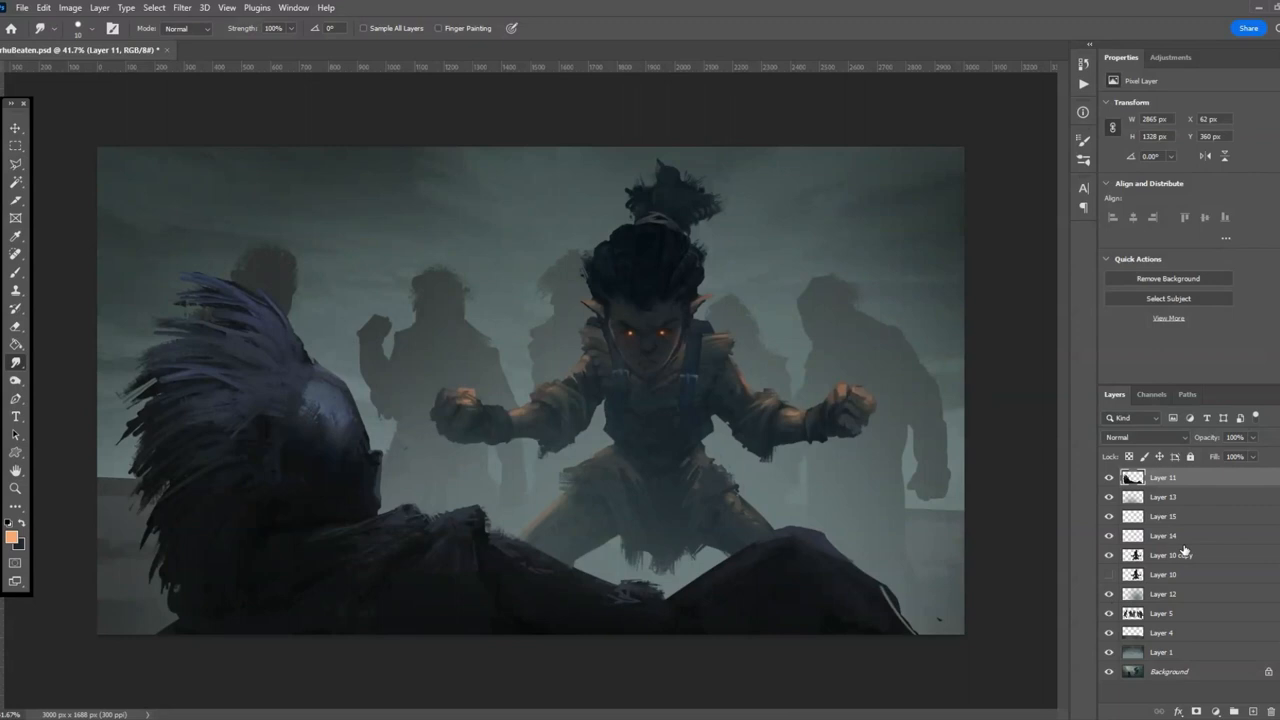